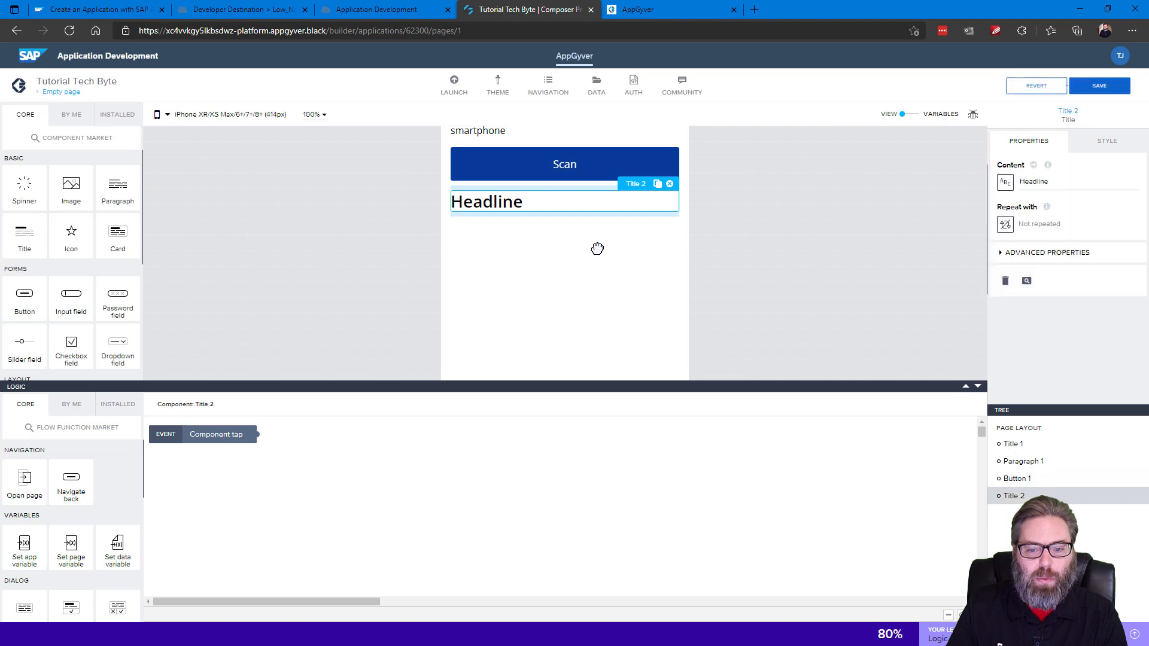
{"action": "mouse_move", "coordinate": [381, 308]}
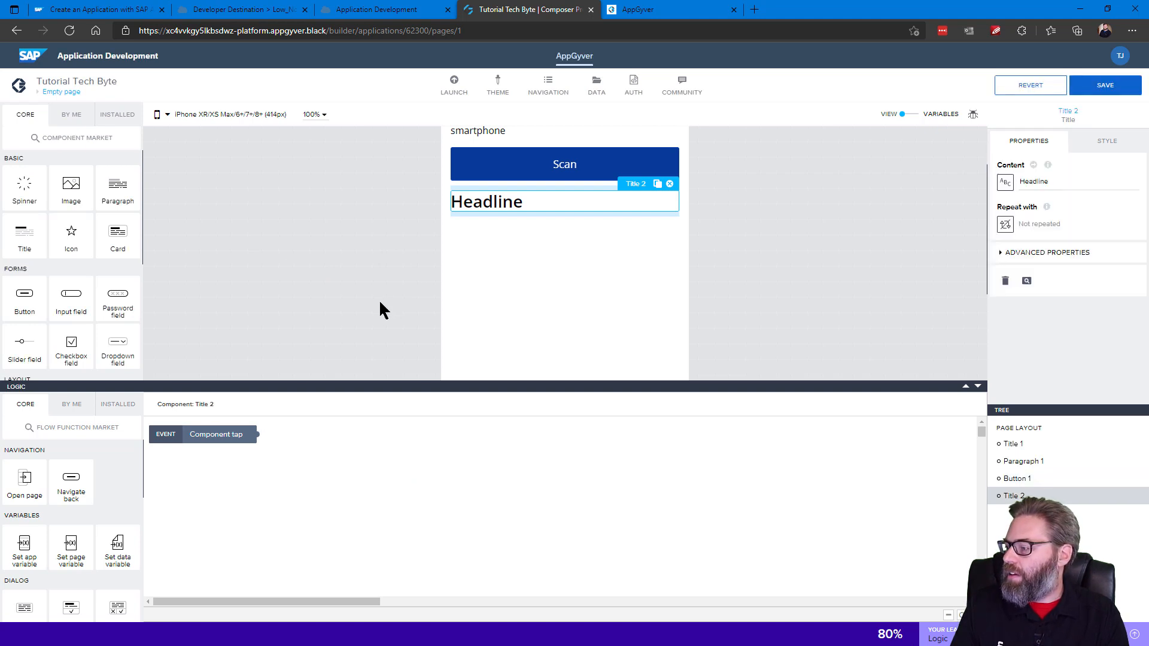
- Replace the heading text 'Headline' with 'Product Information'
{"action": "left_click", "coordinate": [1077, 181]}
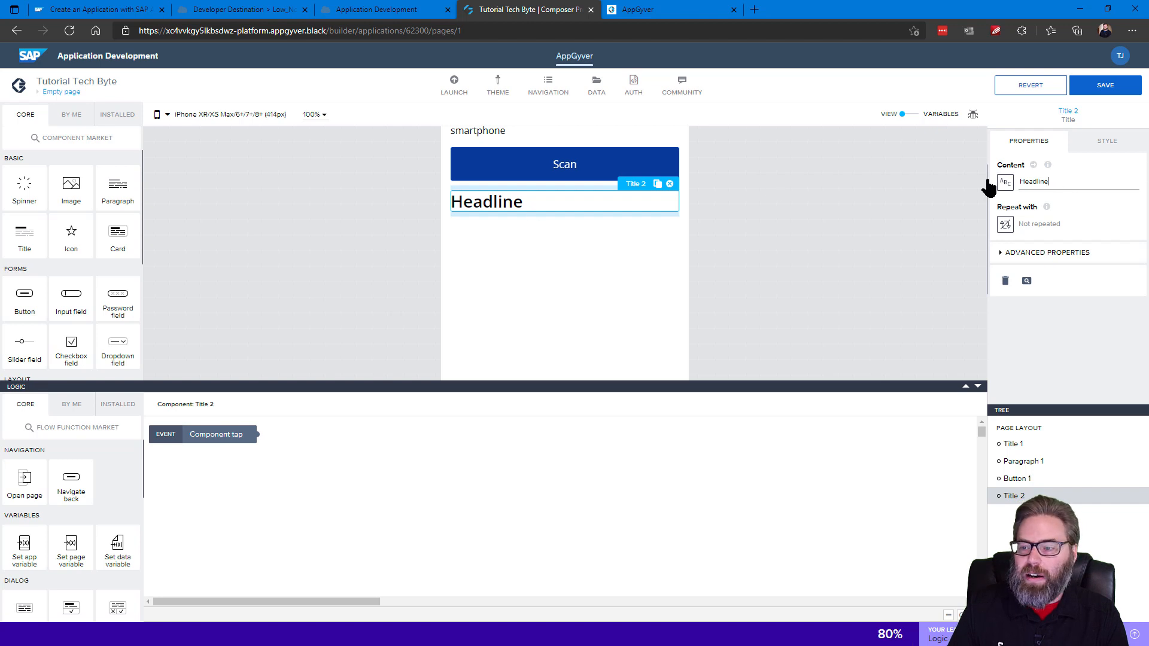
{"action": "type", "text": "Product Information"}
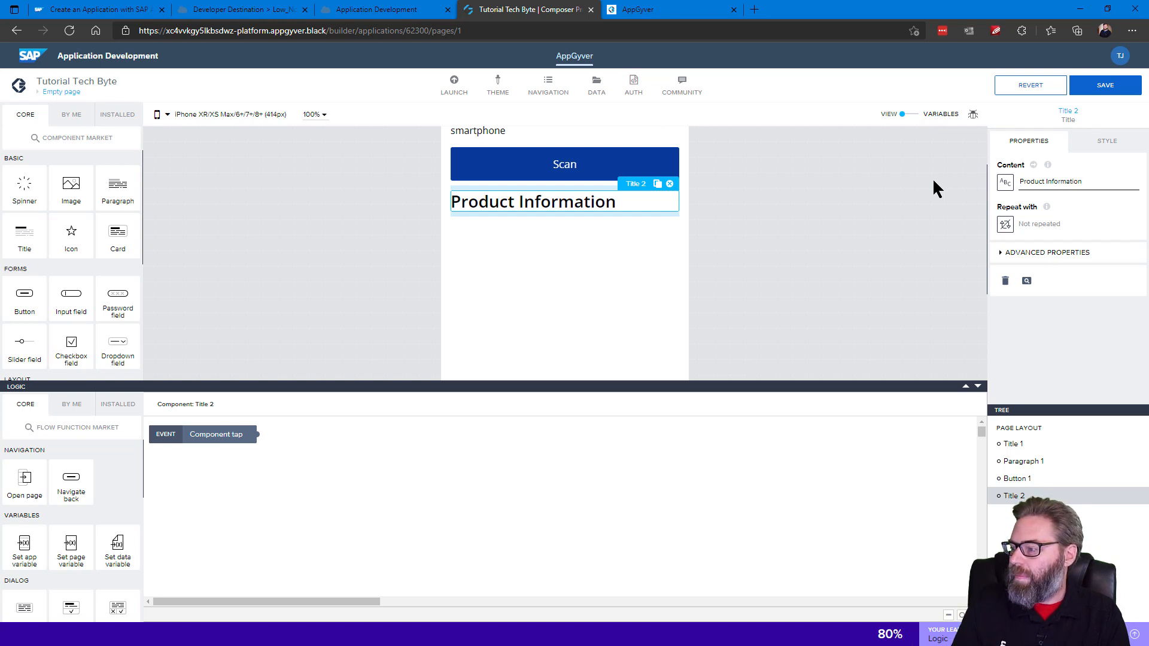
{"action": "mouse_move", "coordinate": [117, 187]}
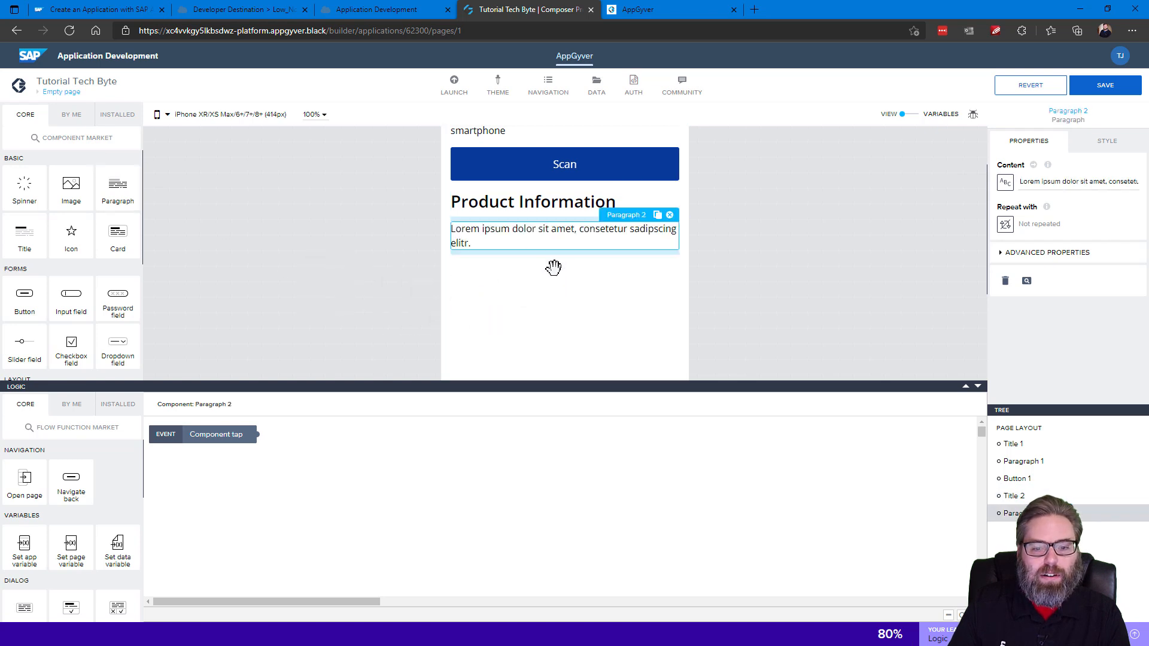
{"action": "mouse_move", "coordinate": [546, 276]}
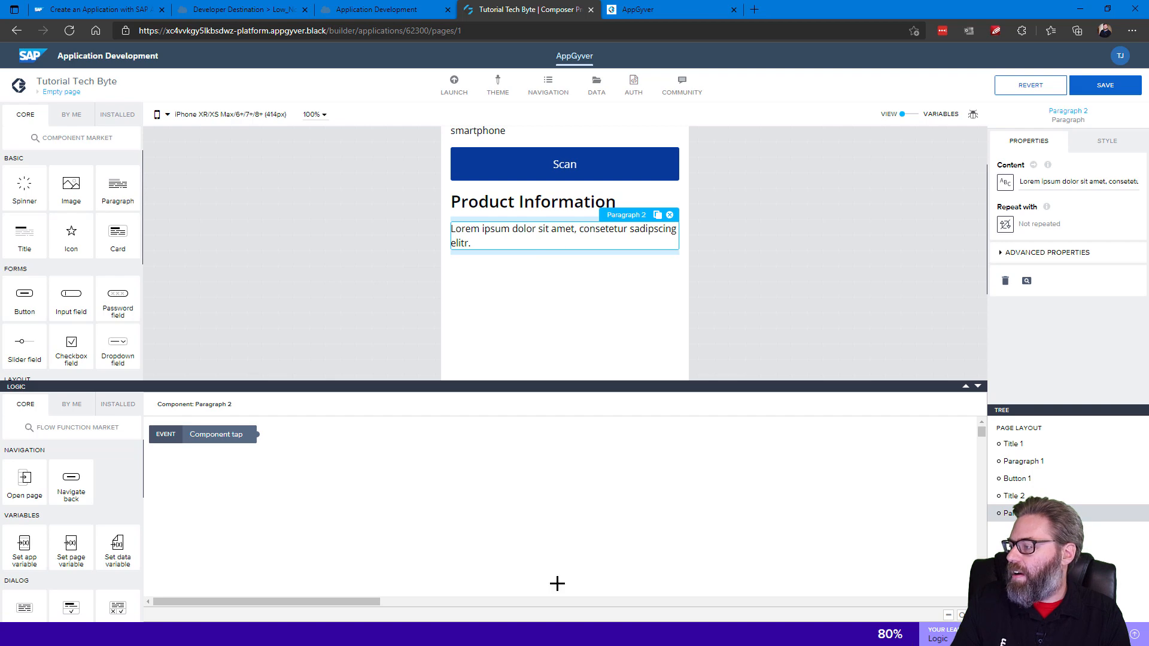
{"action": "mouse_move", "coordinate": [1004, 181]}
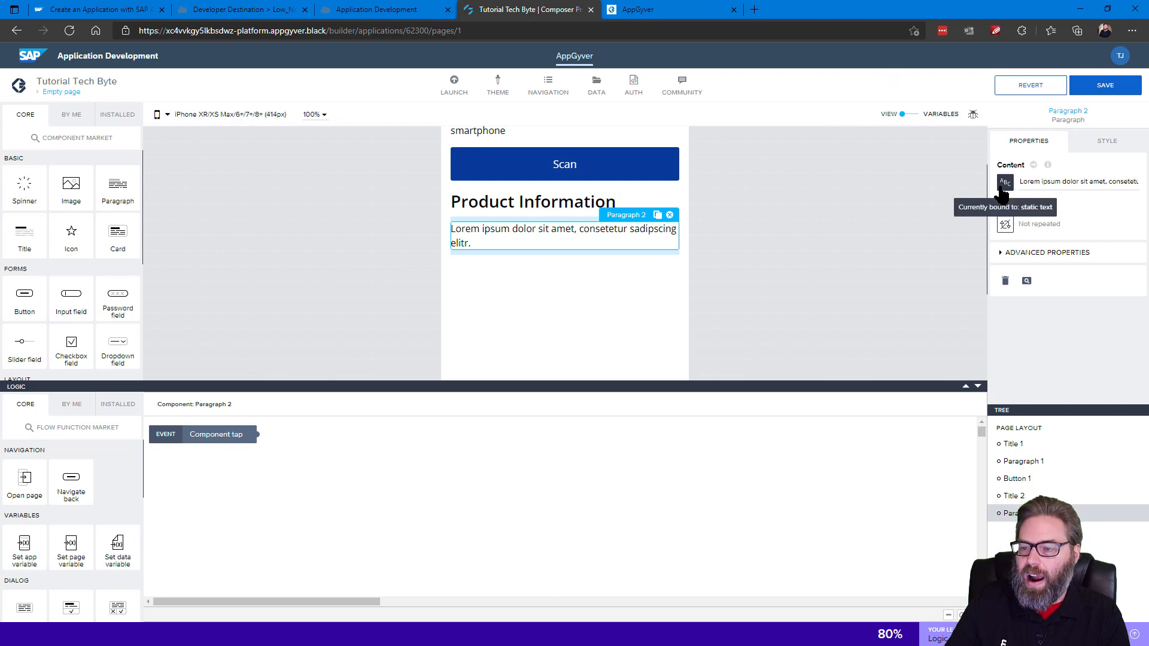
- Bind the paragraph to OpenFoodFacts1 product.product_name, previewing 'Lakritsi Original'
{"action": "left_click", "coordinate": [1004, 182]}
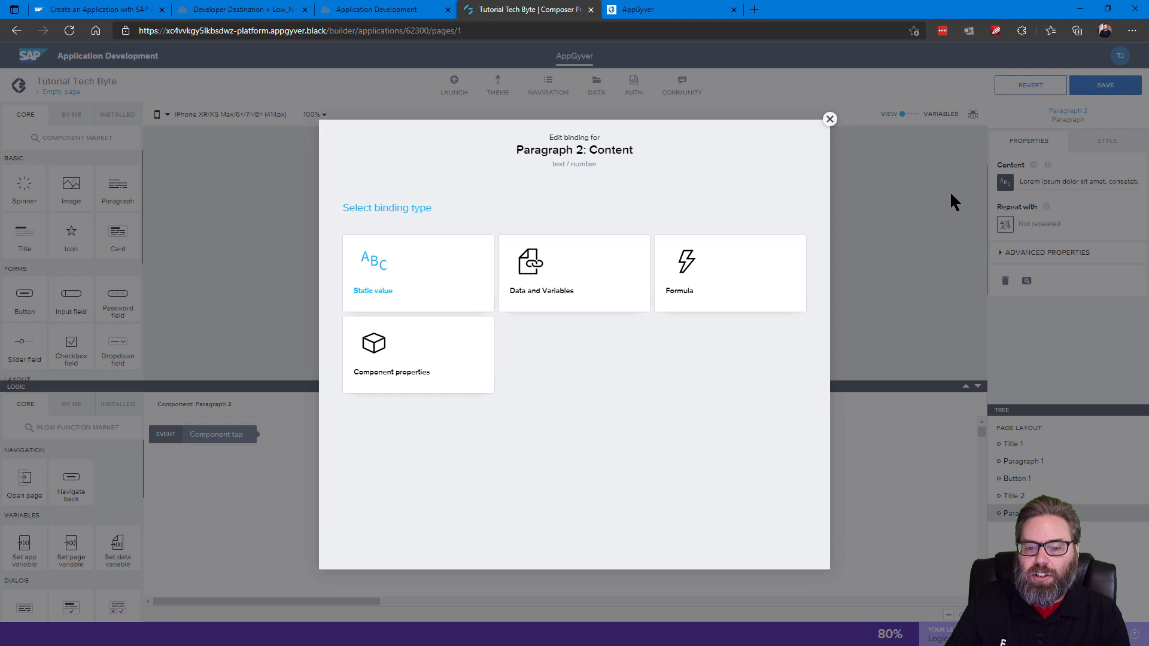
{"action": "mouse_move", "coordinate": [872, 207]}
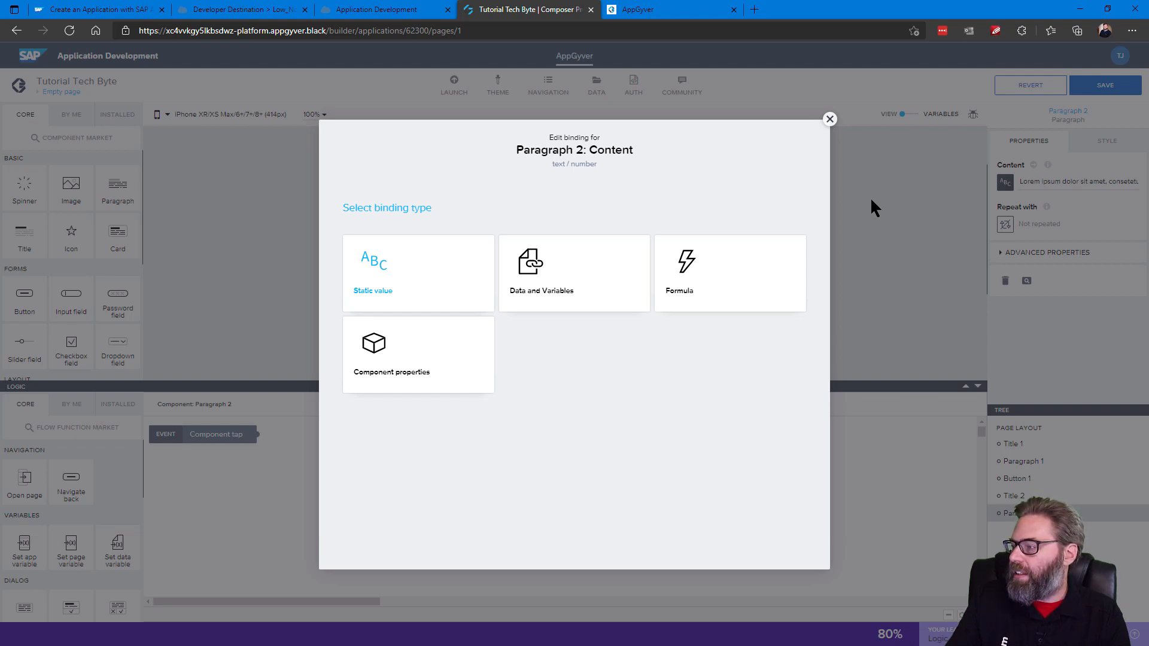
{"action": "mouse_move", "coordinate": [553, 316]}
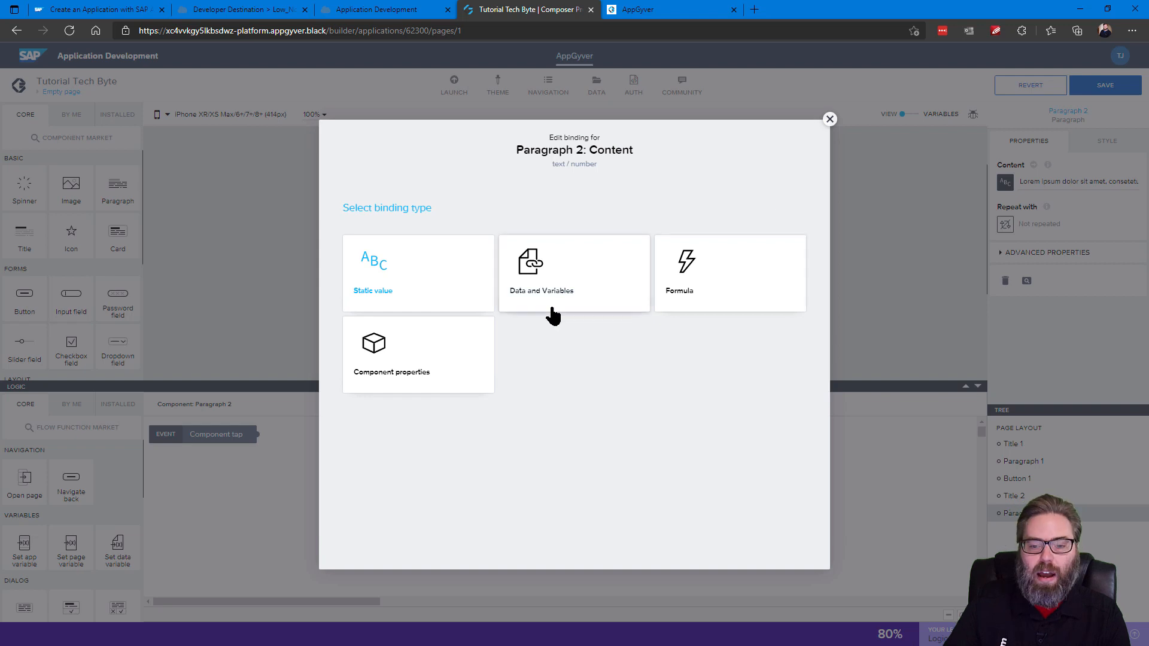
{"action": "left_click", "coordinate": [573, 273]}
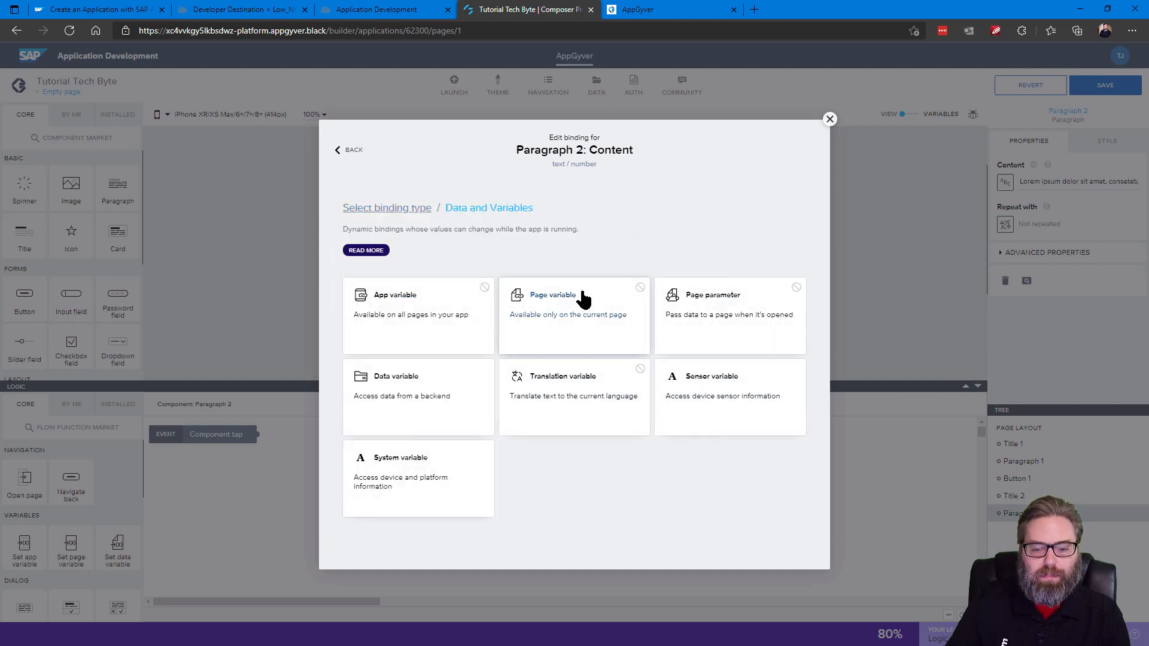
{"action": "mouse_move", "coordinate": [567, 301]}
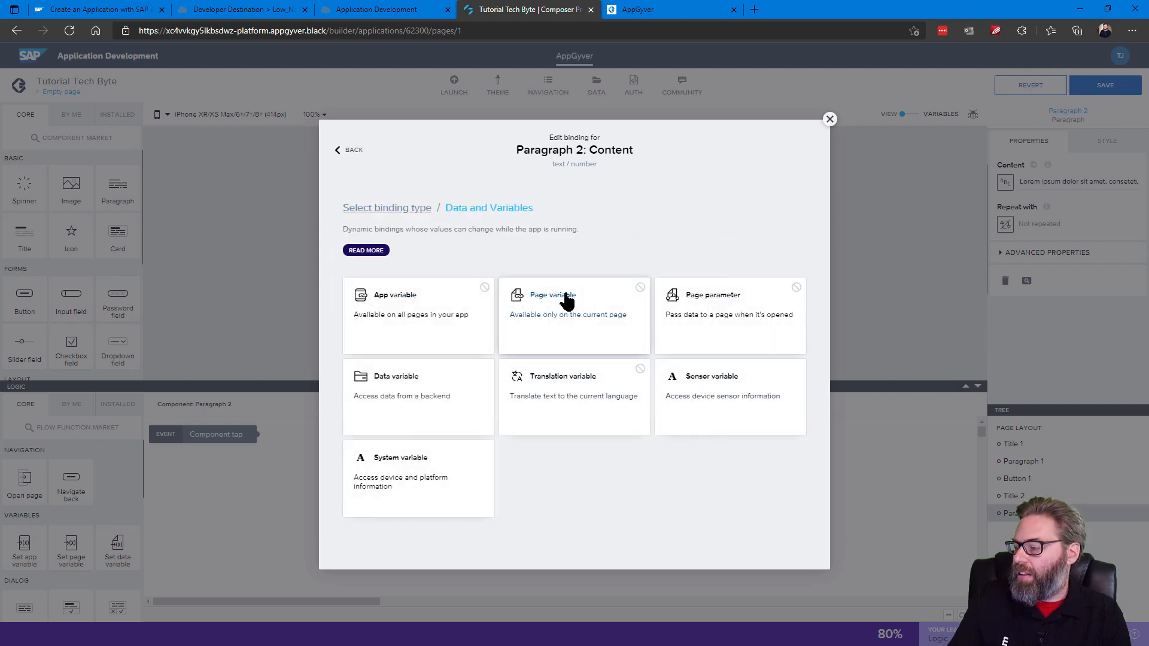
{"action": "mouse_move", "coordinate": [535, 306]}
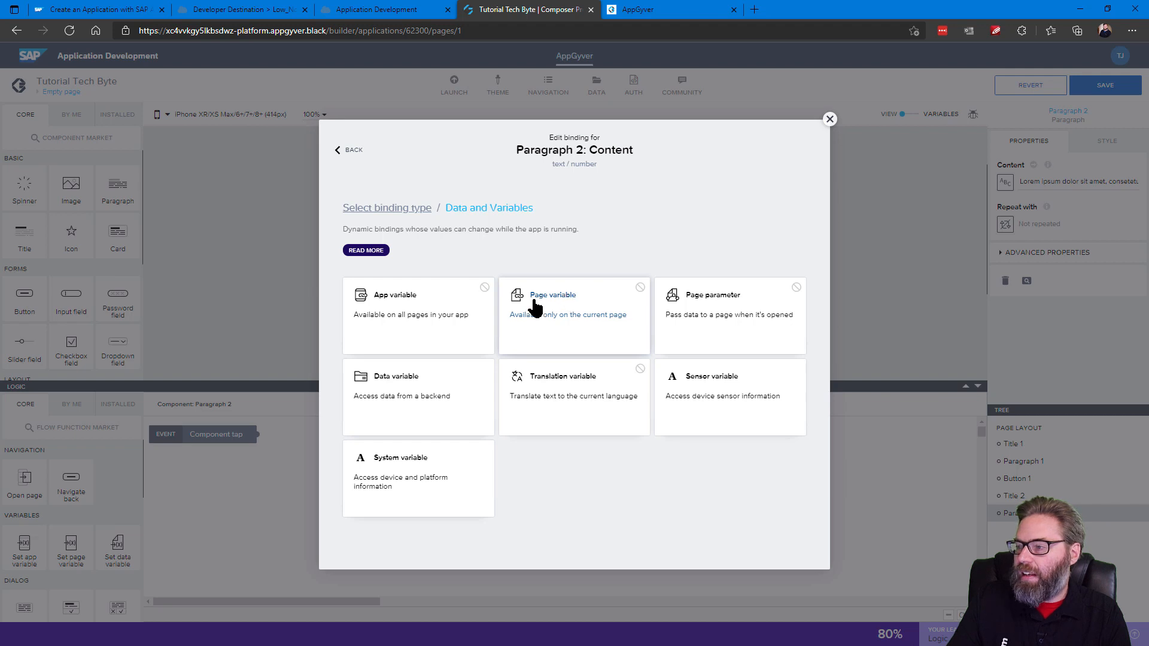
{"action": "left_click", "coordinate": [417, 387]}
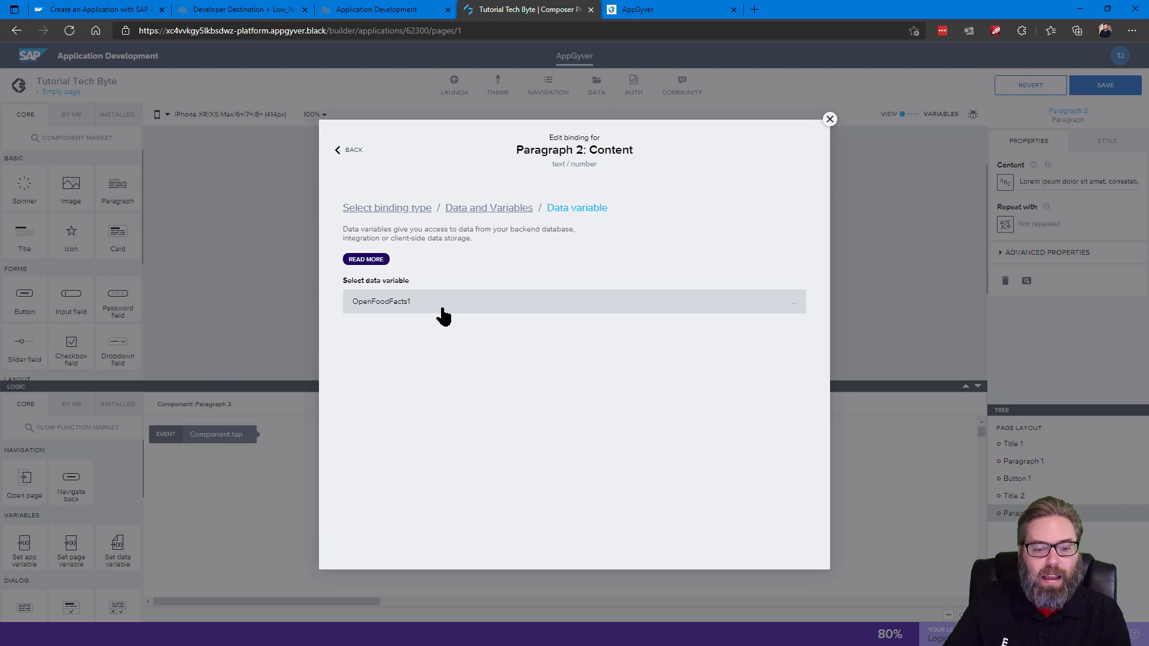
{"action": "left_click", "coordinate": [573, 302]}
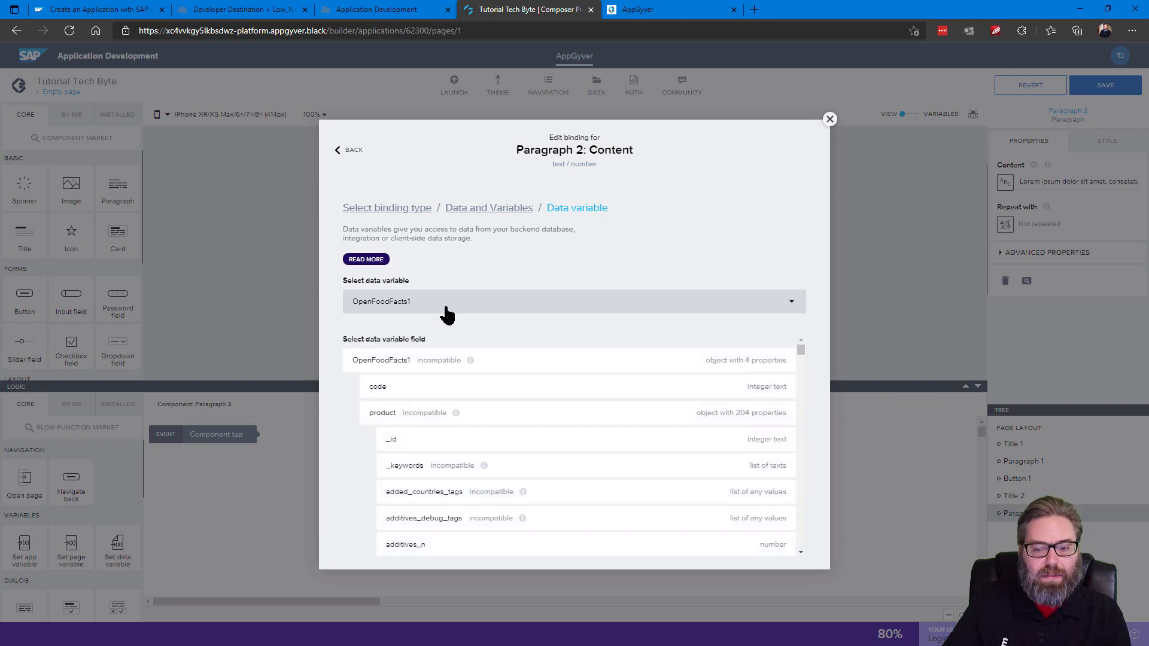
{"action": "mouse_move", "coordinate": [446, 331]}
{"action": "type", "text": "product_na"}
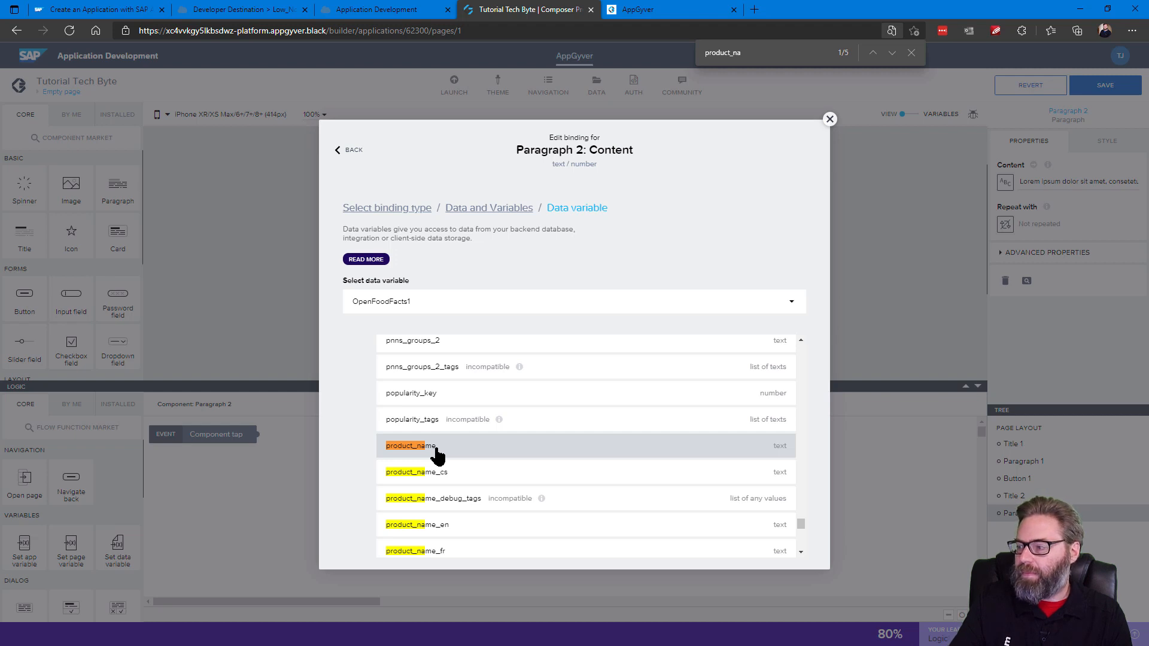
{"action": "left_click", "coordinate": [406, 446]}
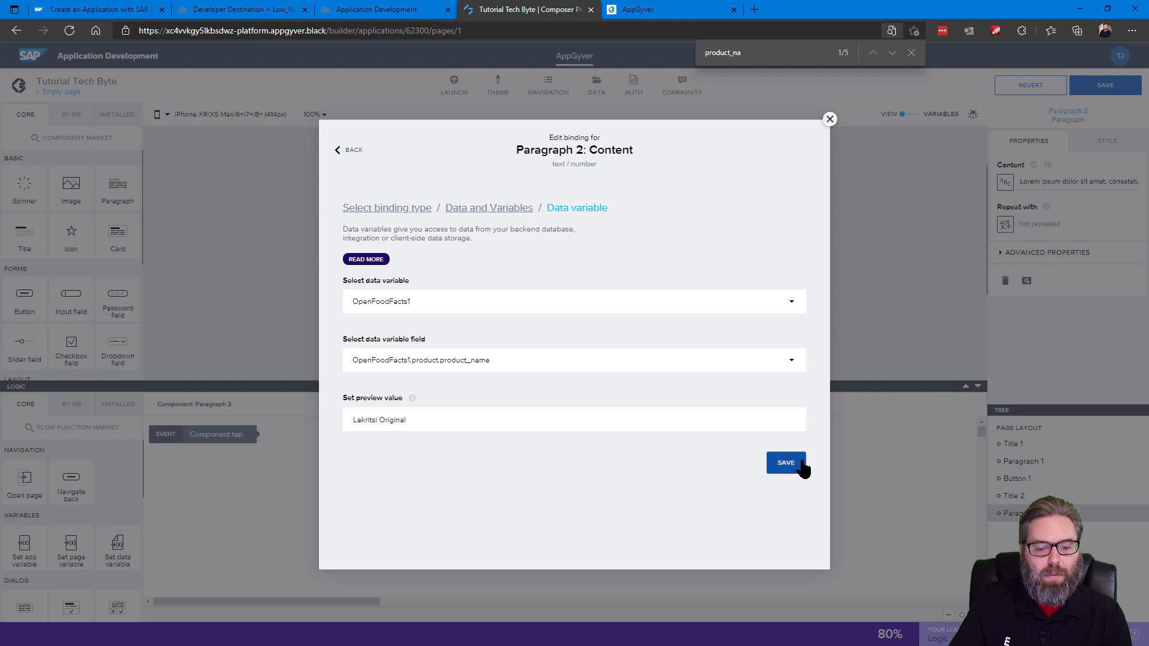
{"action": "left_click", "coordinate": [785, 462]}
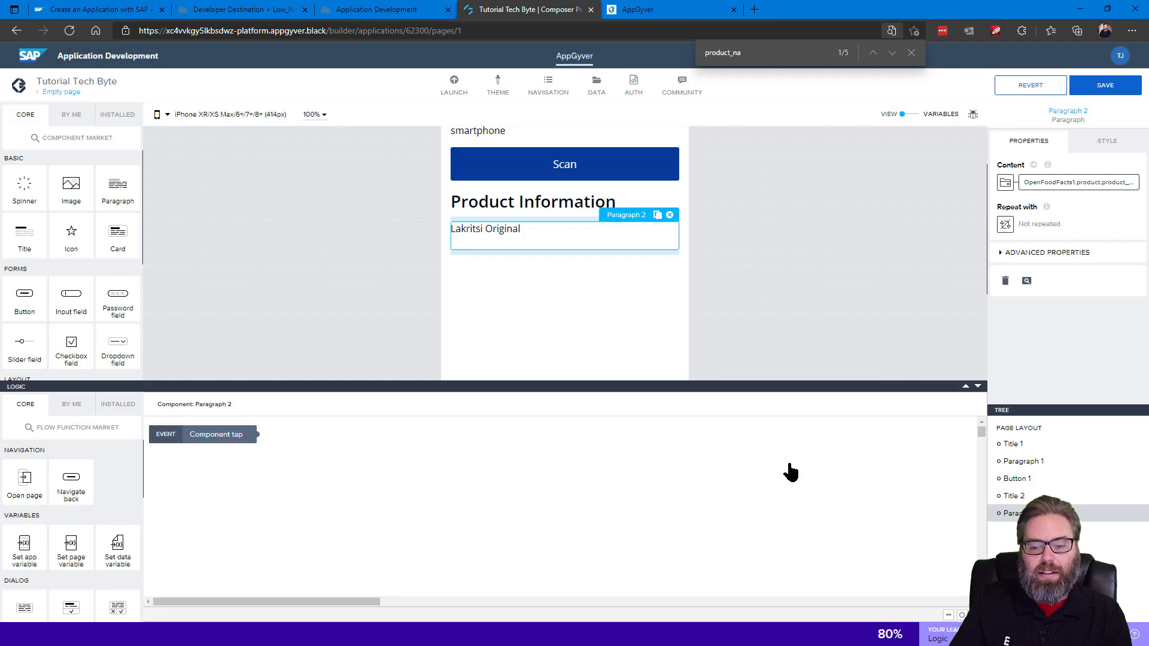
{"action": "mouse_move", "coordinate": [753, 466]}
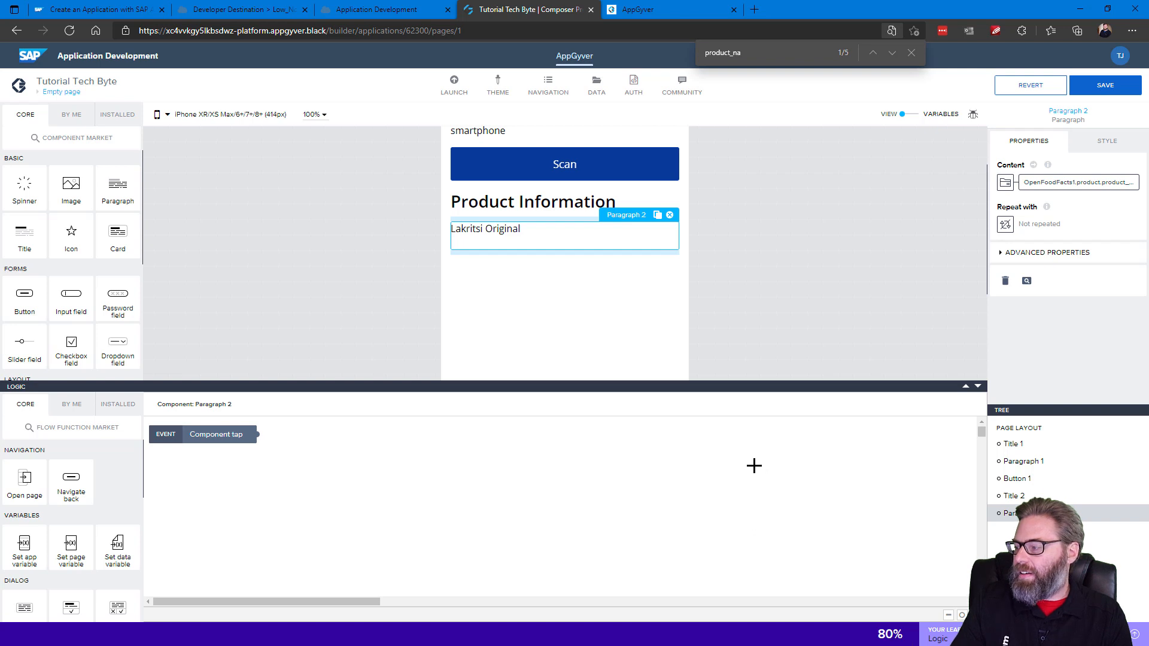
{"action": "mouse_move", "coordinate": [118, 180]}
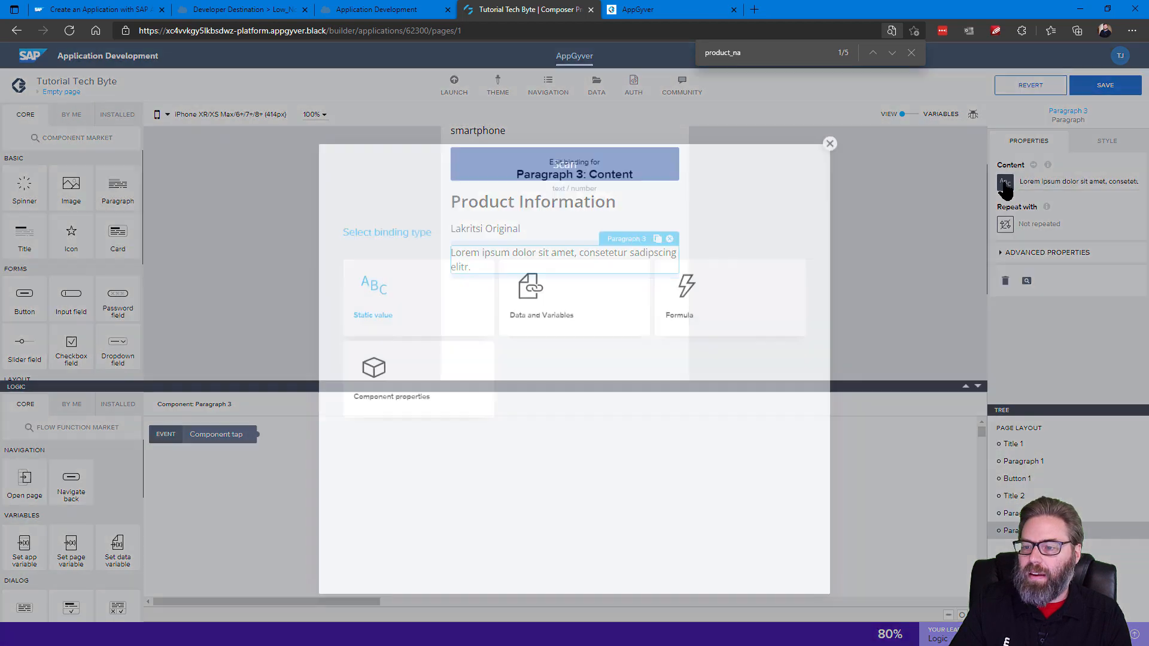
- Bind the second paragraph to OpenFoodFacts1 product.nutriments.energy, previewing 1355
{"action": "left_click", "coordinate": [574, 300]}
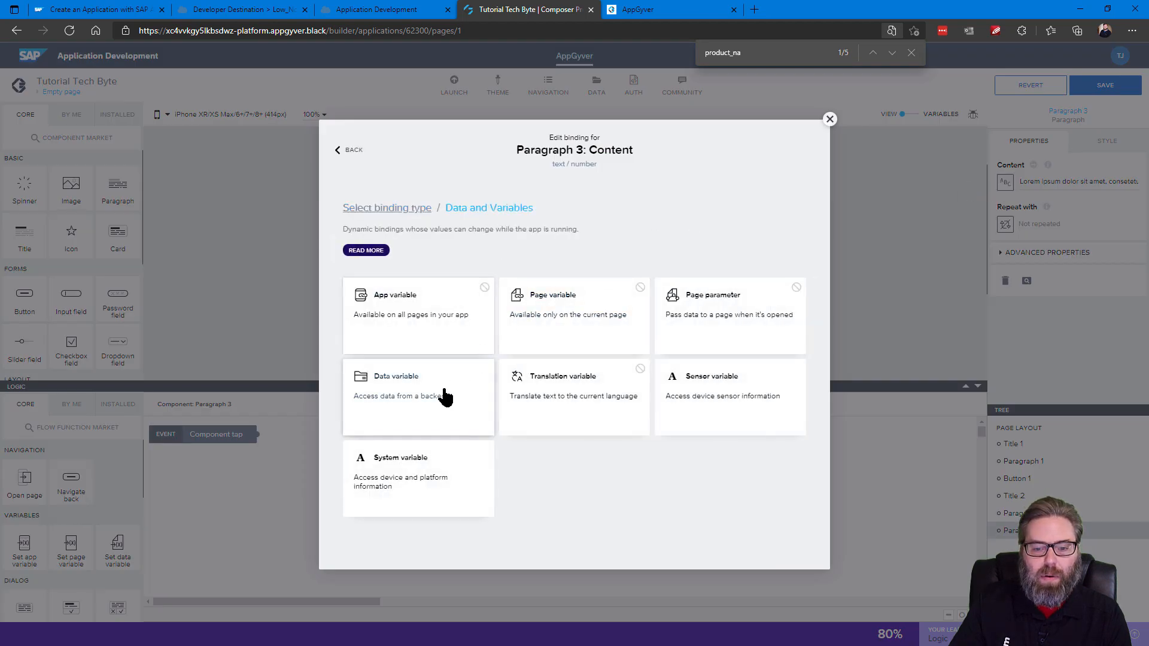
{"action": "left_click", "coordinate": [396, 384]}
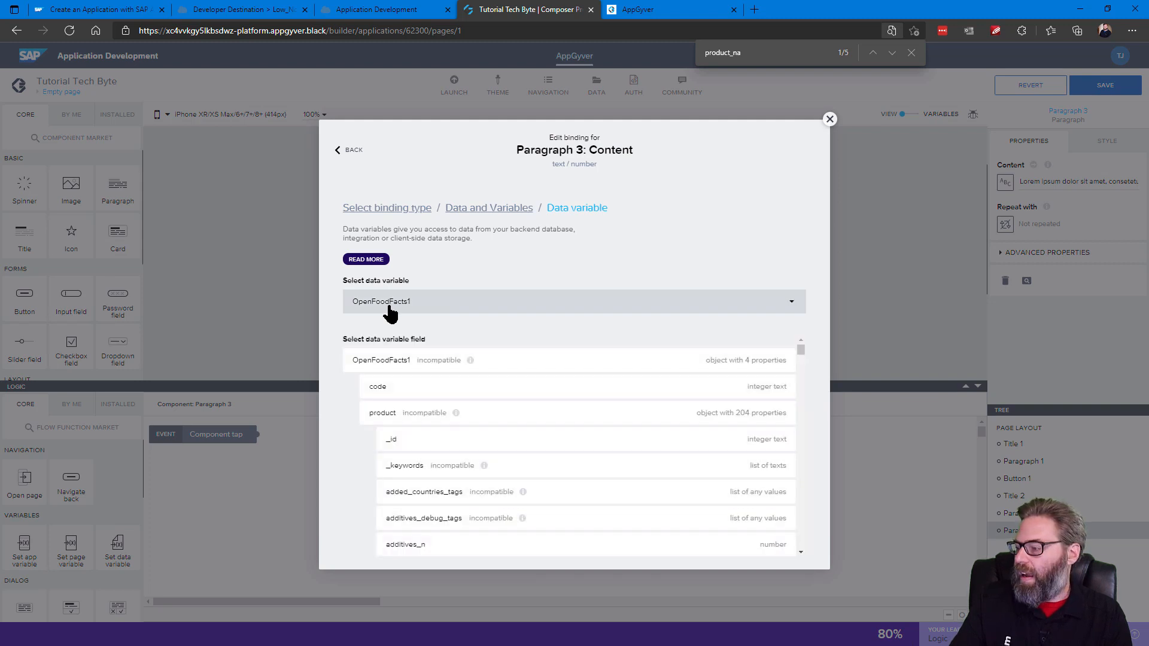
{"action": "mouse_move", "coordinate": [548, 284]}
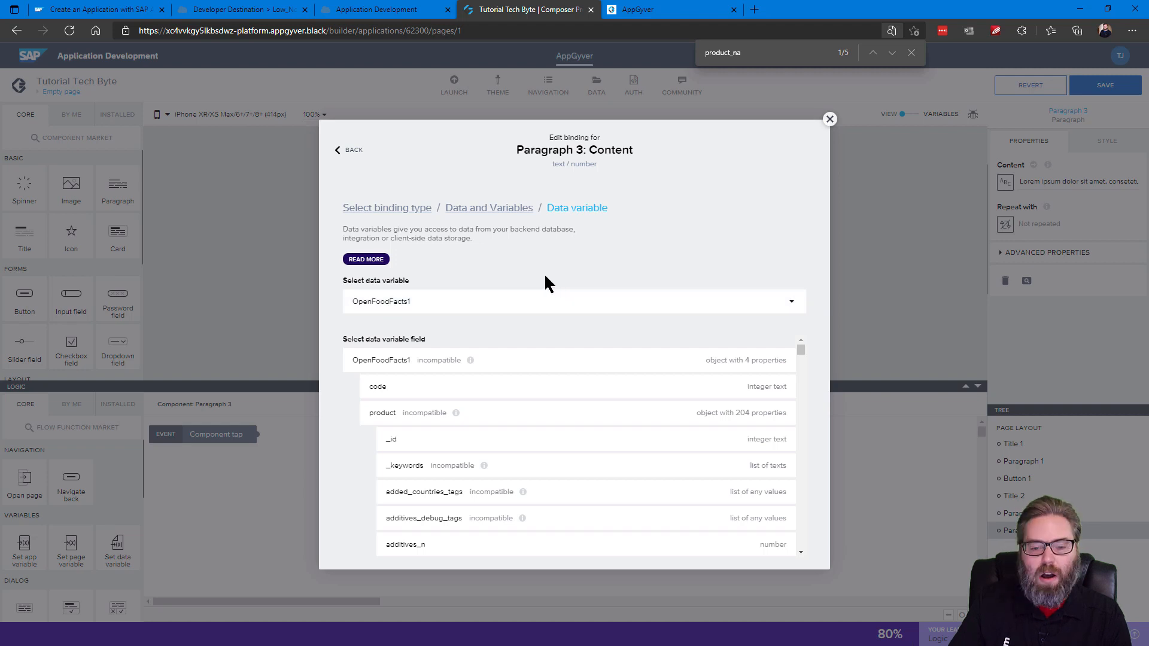
{"action": "type", "text": "ener"}
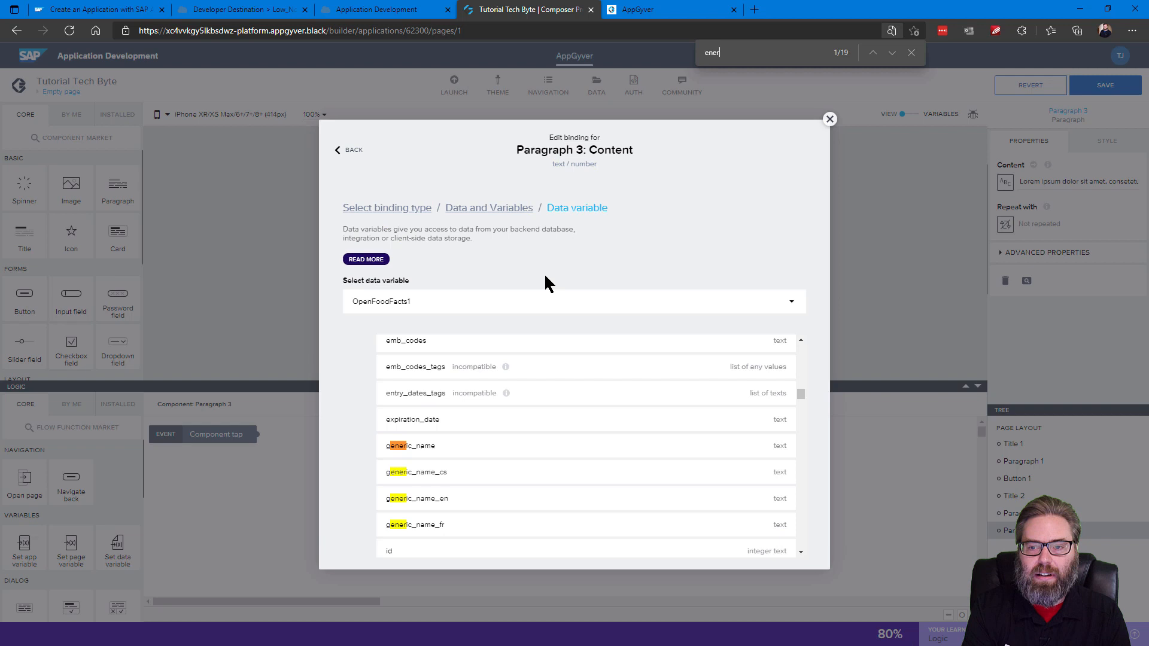
{"action": "type", "text": "gy"}
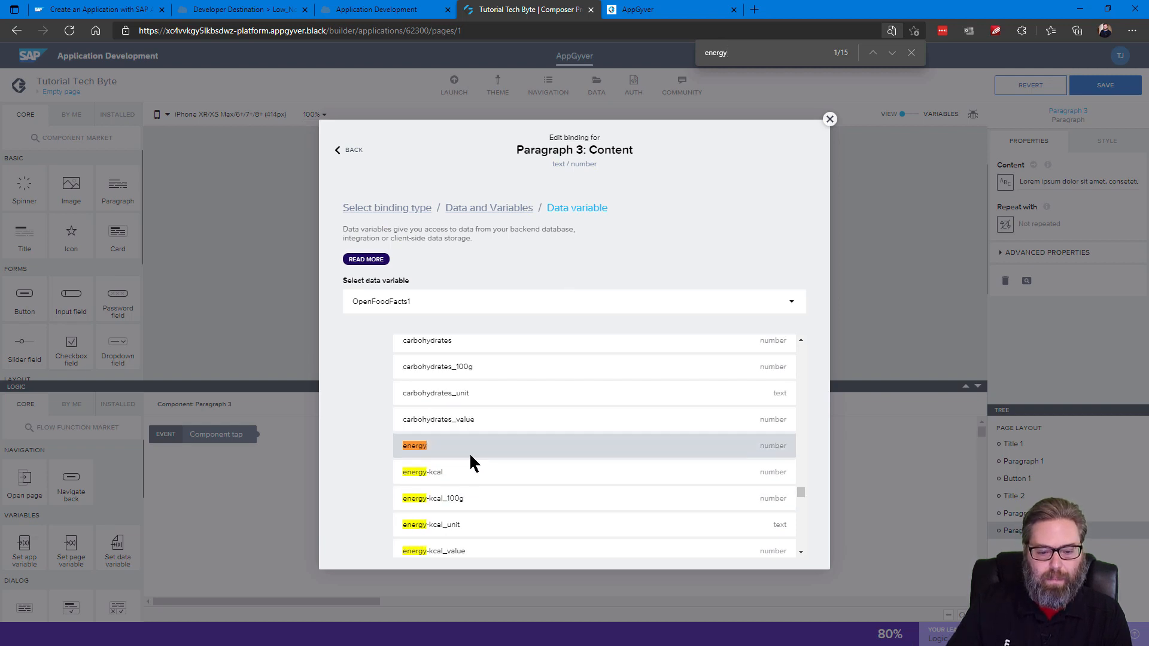
{"action": "mouse_move", "coordinate": [468, 456]}
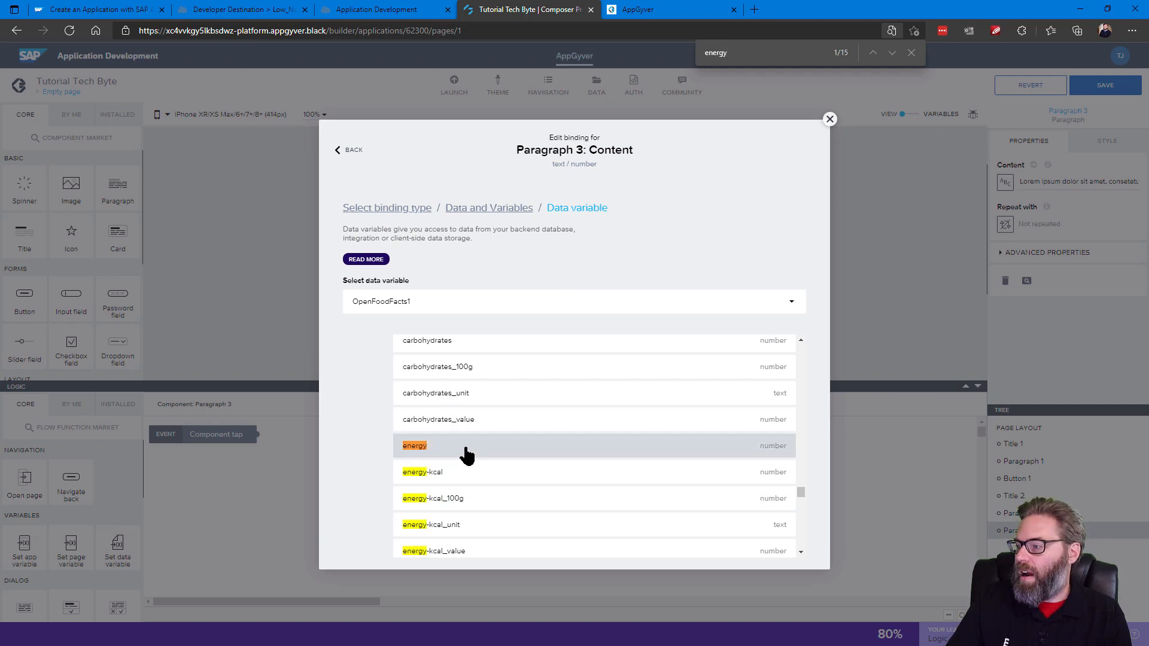
{"action": "mouse_move", "coordinate": [459, 452]}
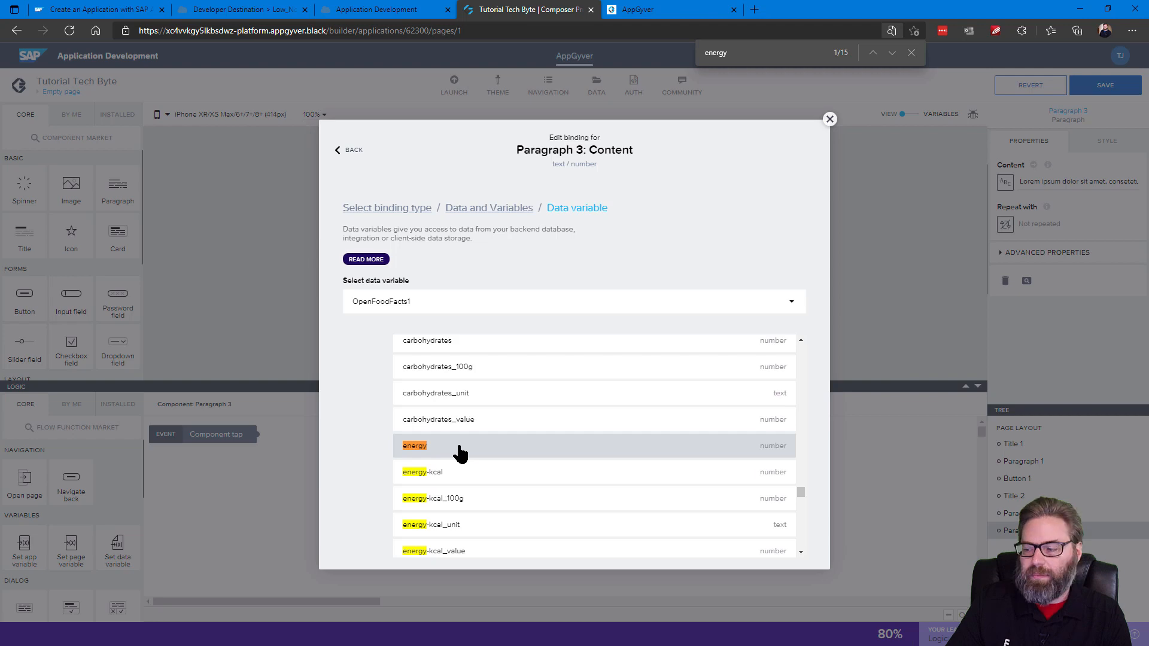
{"action": "left_click", "coordinate": [414, 445]}
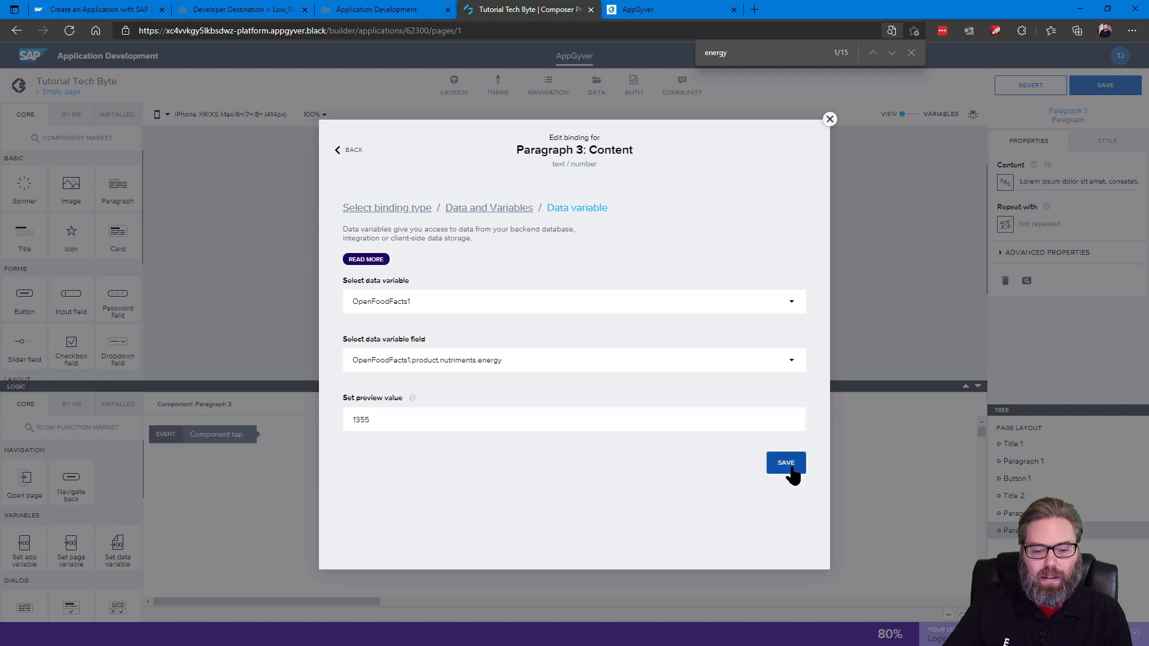
{"action": "left_click", "coordinate": [785, 462]}
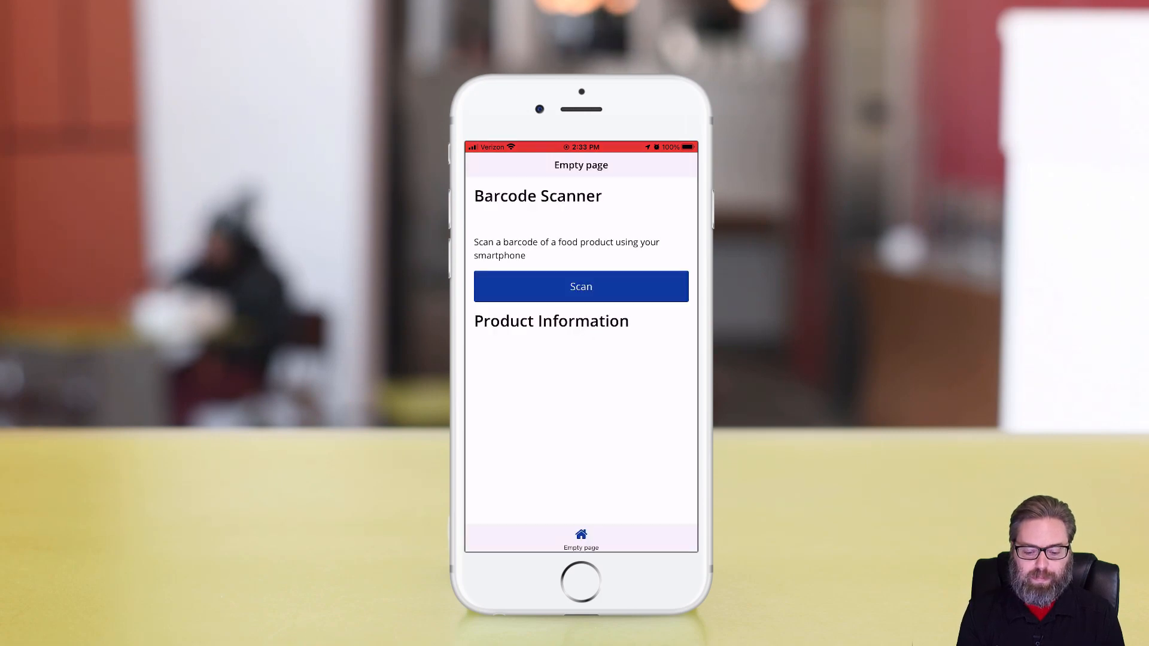
- Scan a barcode showing 'Watermelon black iced tea' with energy 0, then scan another
{"action": "left_click", "coordinate": [581, 286]}
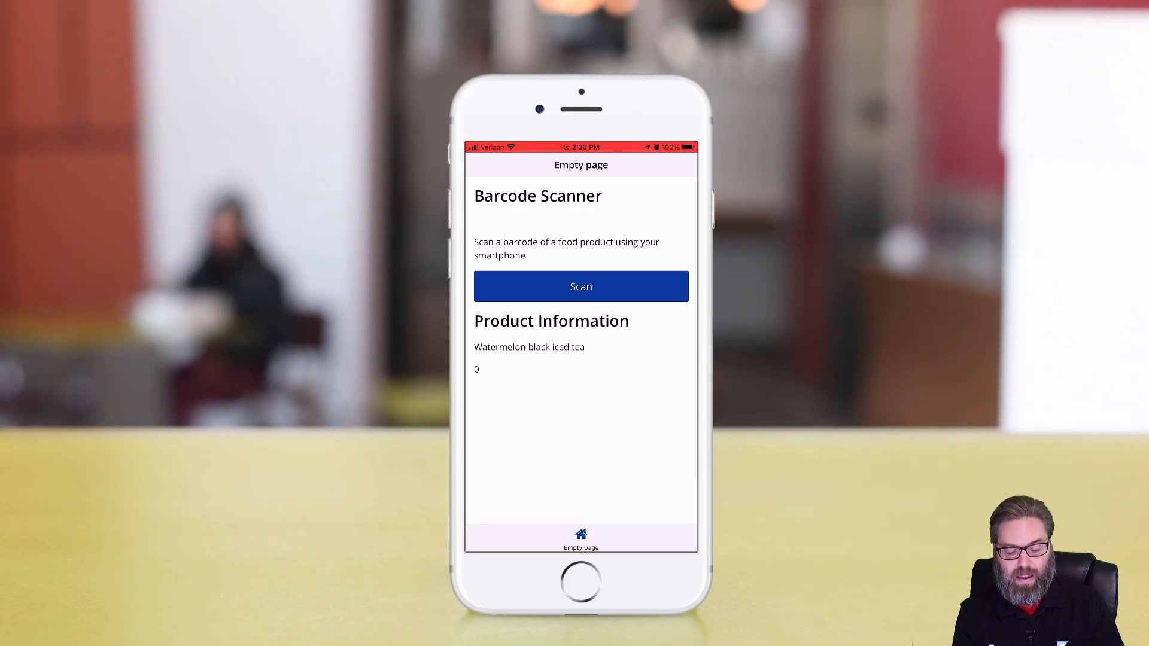
{"action": "left_click", "coordinate": [580, 286]}
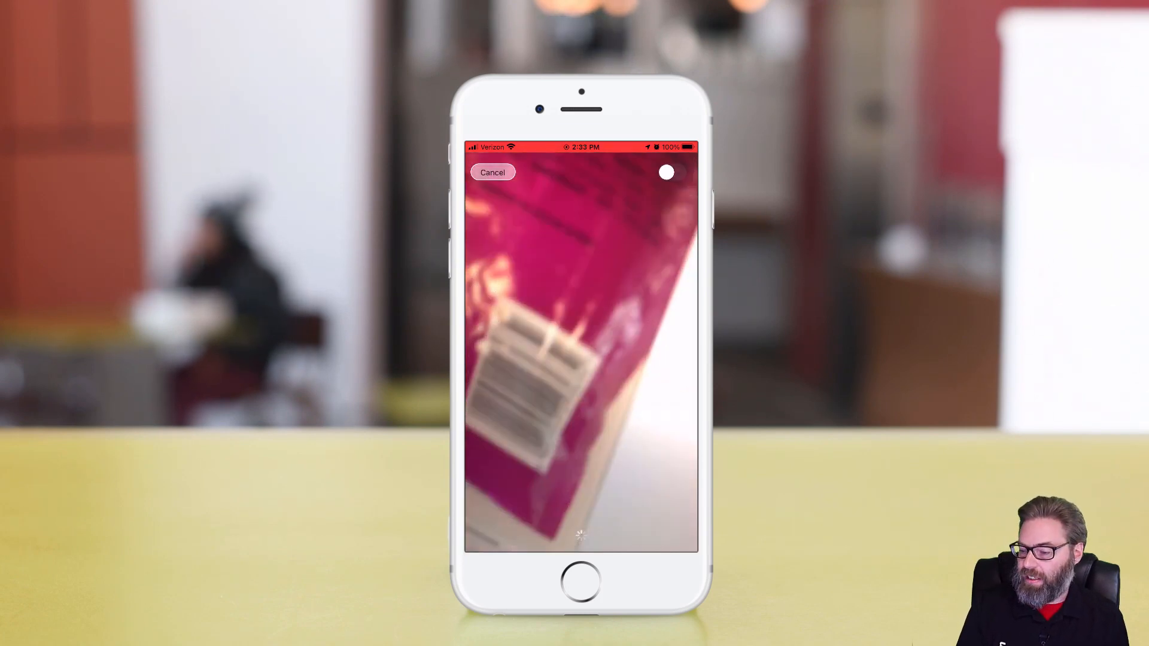